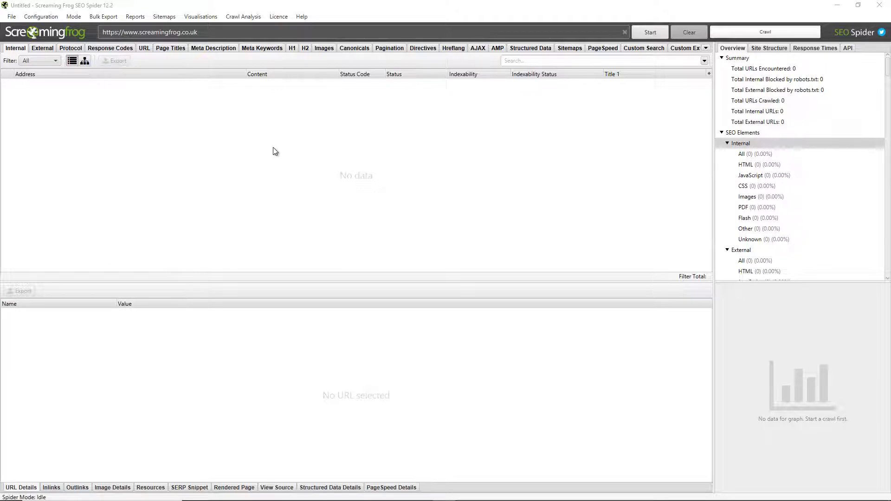
mouse_move(69, 86)
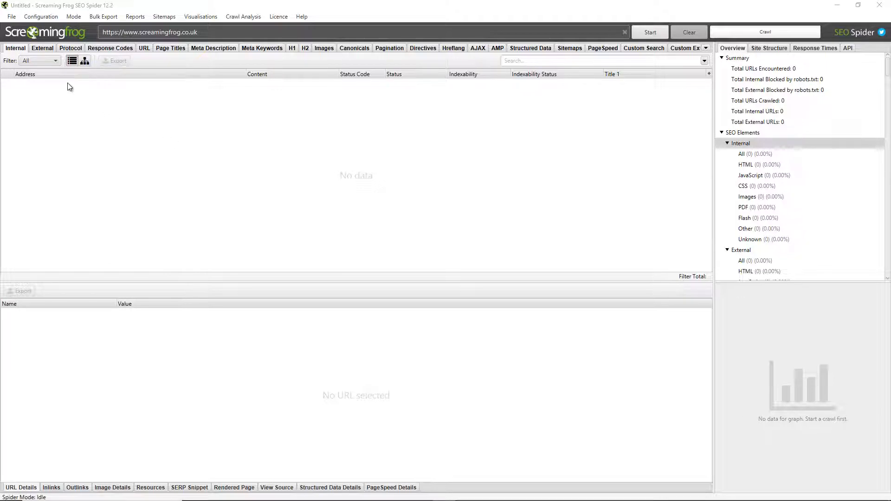
Step: Open the Storage Mode settings from the Configuration menu, currently set to Memory Storage
left_click(40, 16)
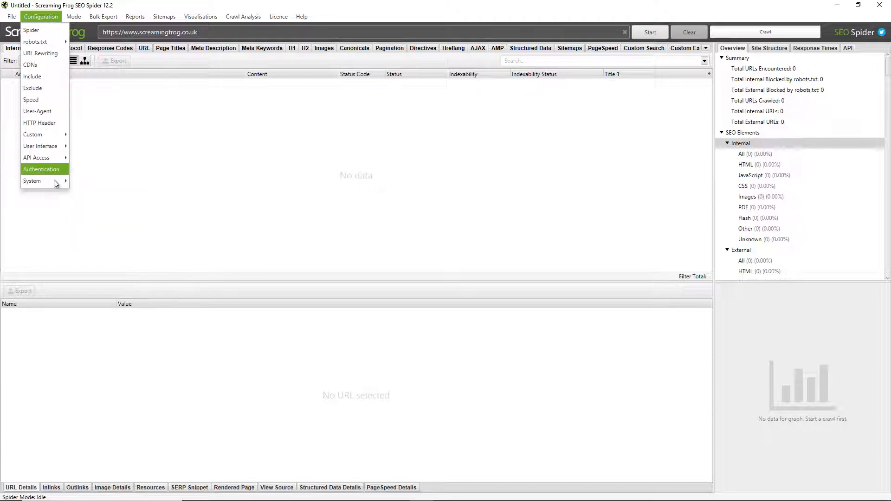
left_click(32, 180)
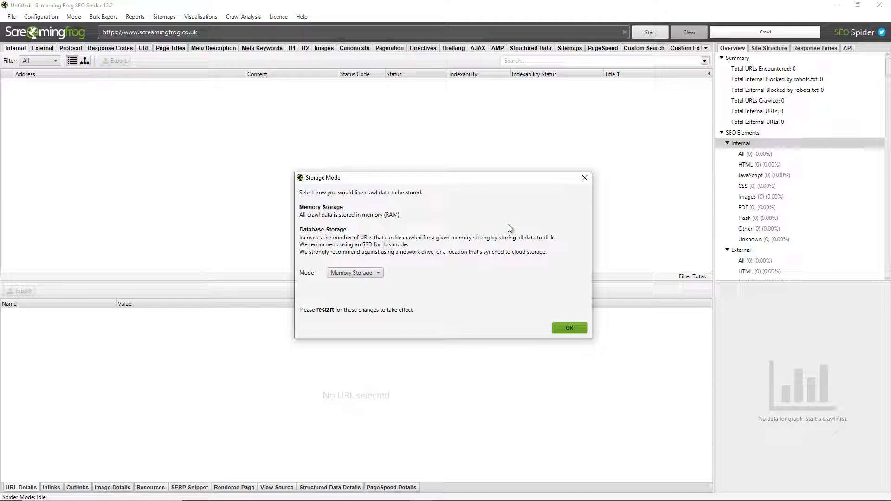
Step: Set the storage Mode to Database Storage, keeping the default directory
left_click(354, 272)
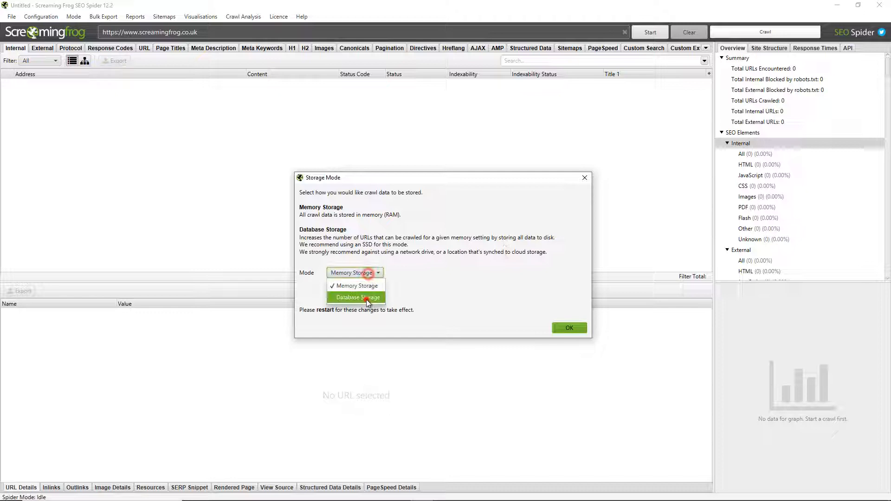
left_click(356, 297)
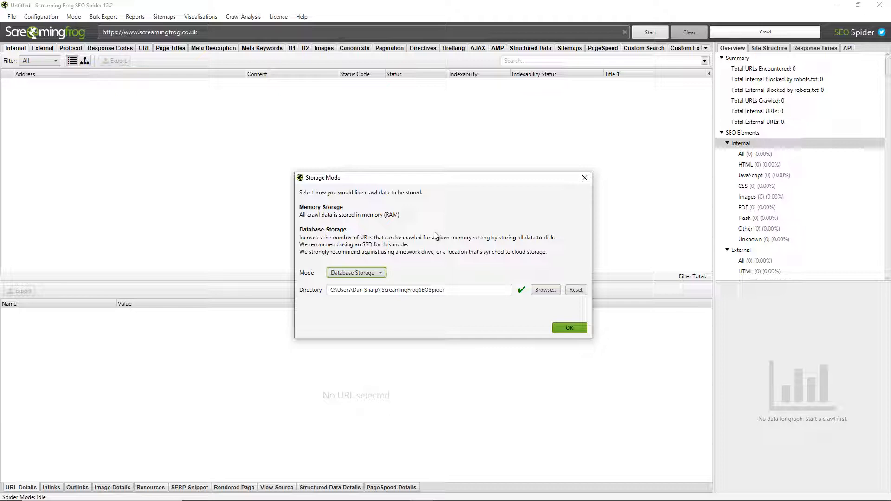
mouse_move(480, 264)
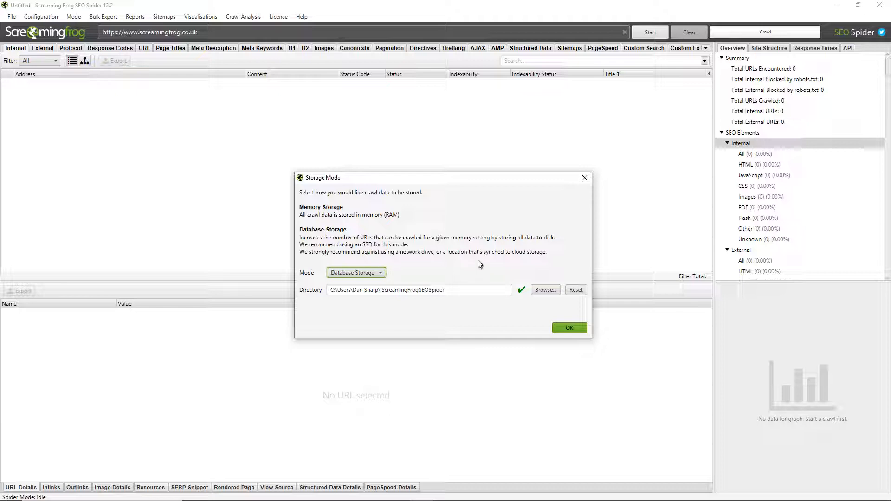
left_click(568, 328)
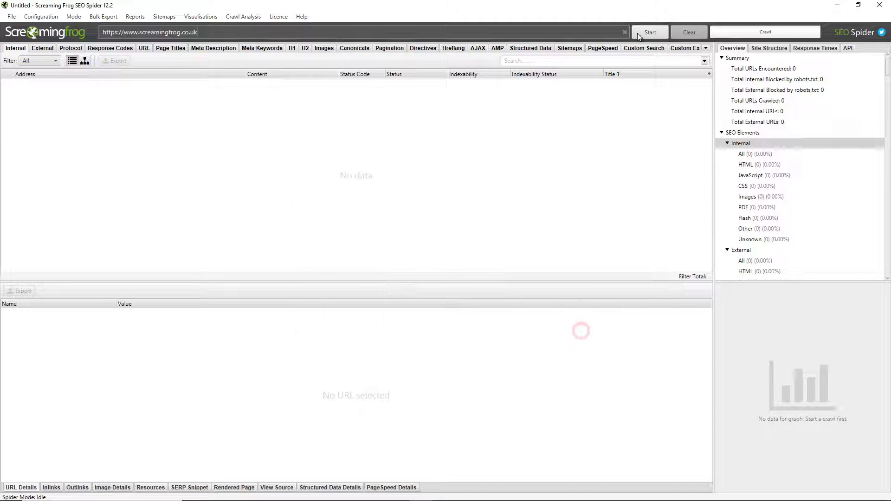
left_click(650, 32)
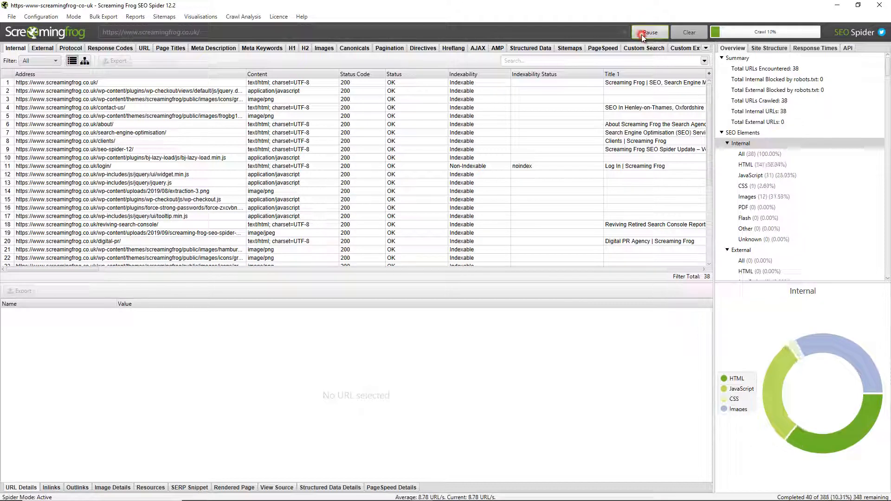
left_click(649, 32)
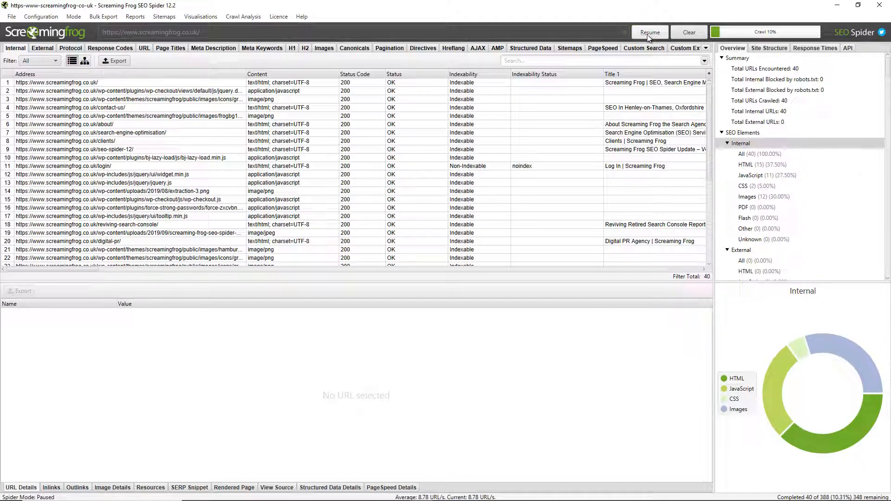
left_click(688, 32)
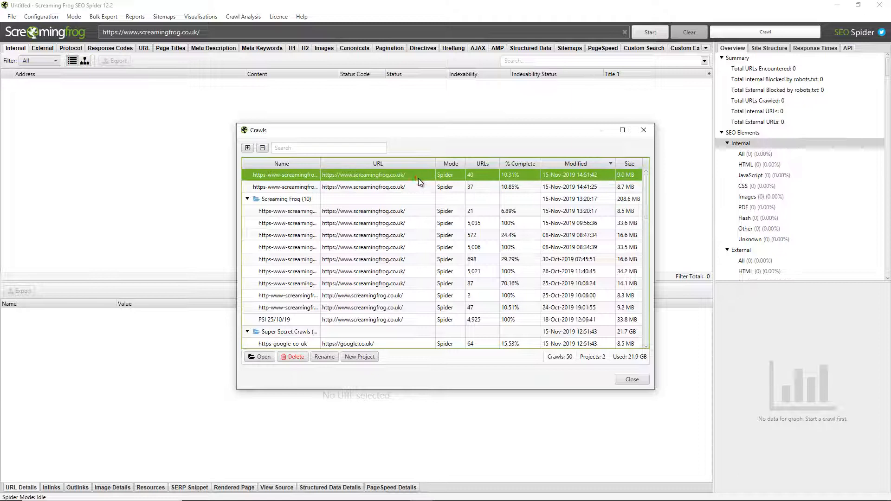
mouse_move(415, 254)
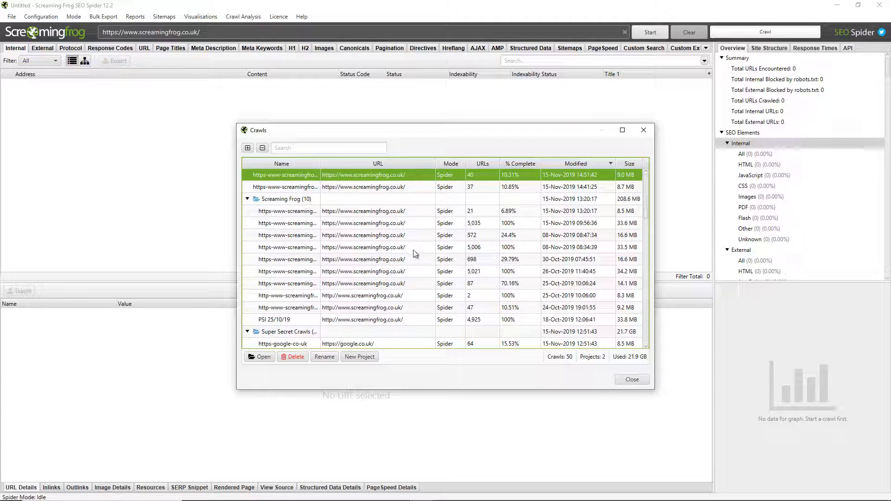
mouse_move(402, 253)
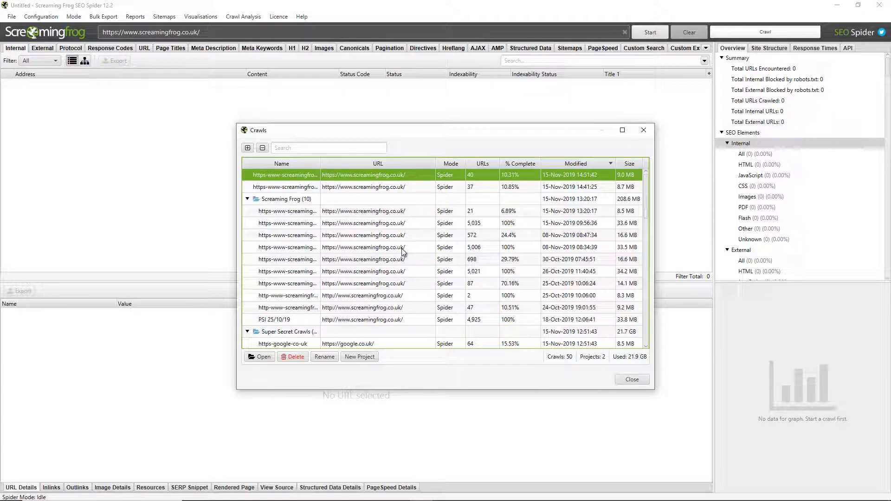
Step: Select the completed 5,035-URL screamingfrog.co.uk crawl in the saved crawls list
left_click(287, 223)
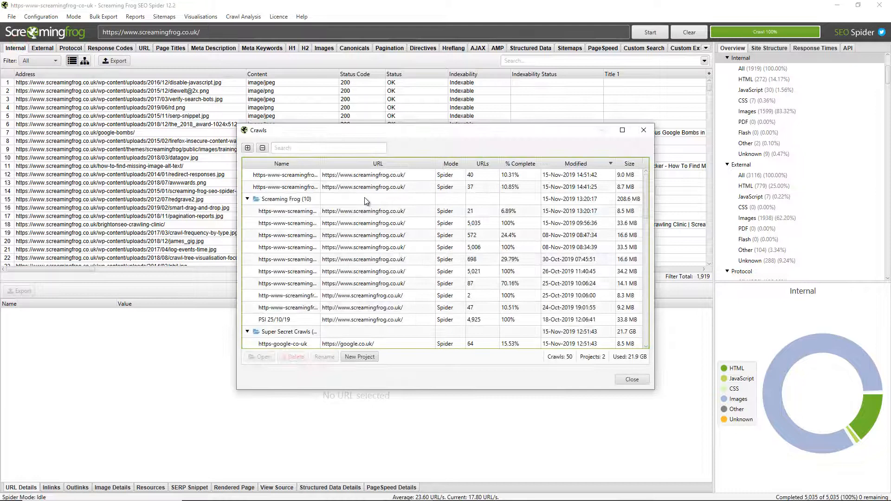
mouse_move(554, 243)
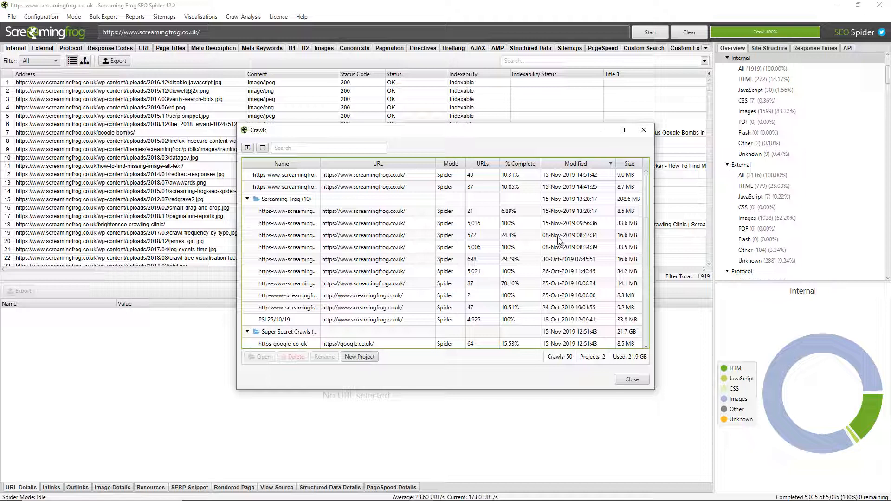
mouse_move(762, 269)
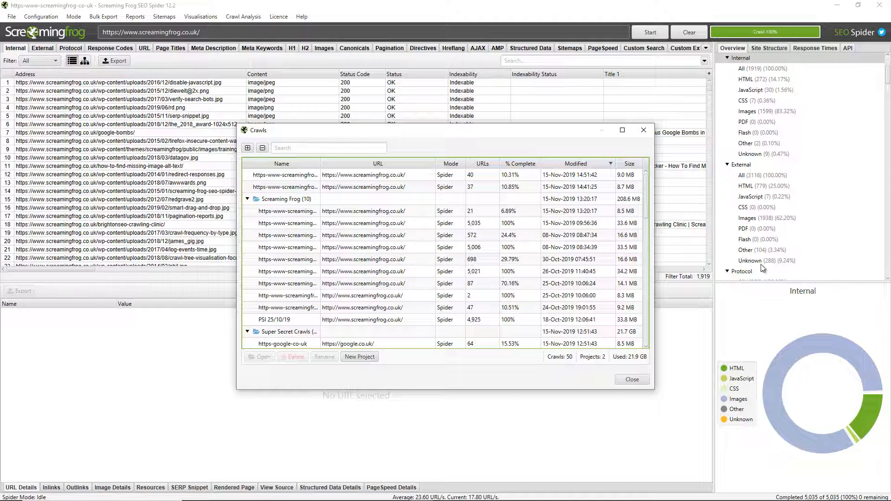